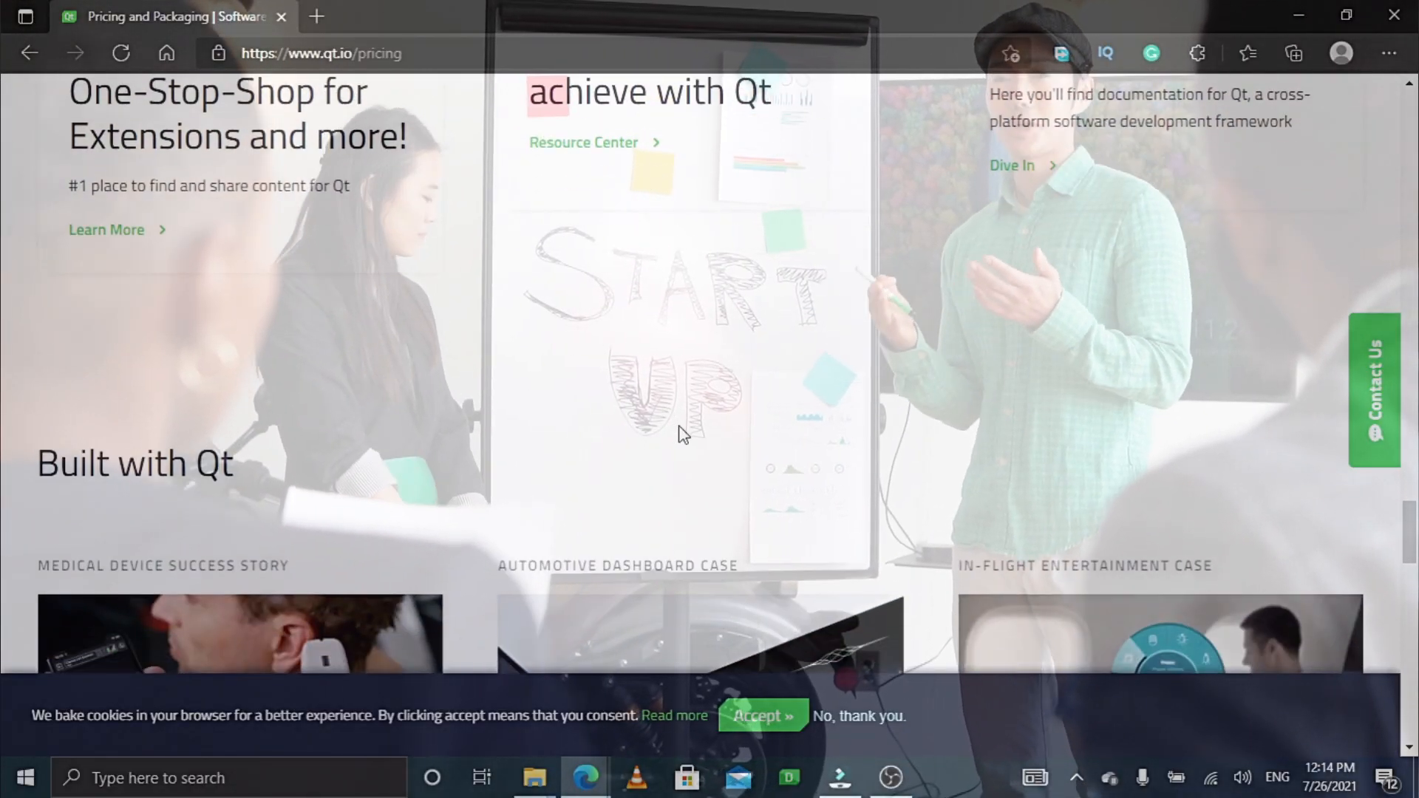
Step: Scroll through the pricing page's Frequently Asked Questions section
{"action": "scroll", "scroll_direction": "down", "scroll_amount": 3}
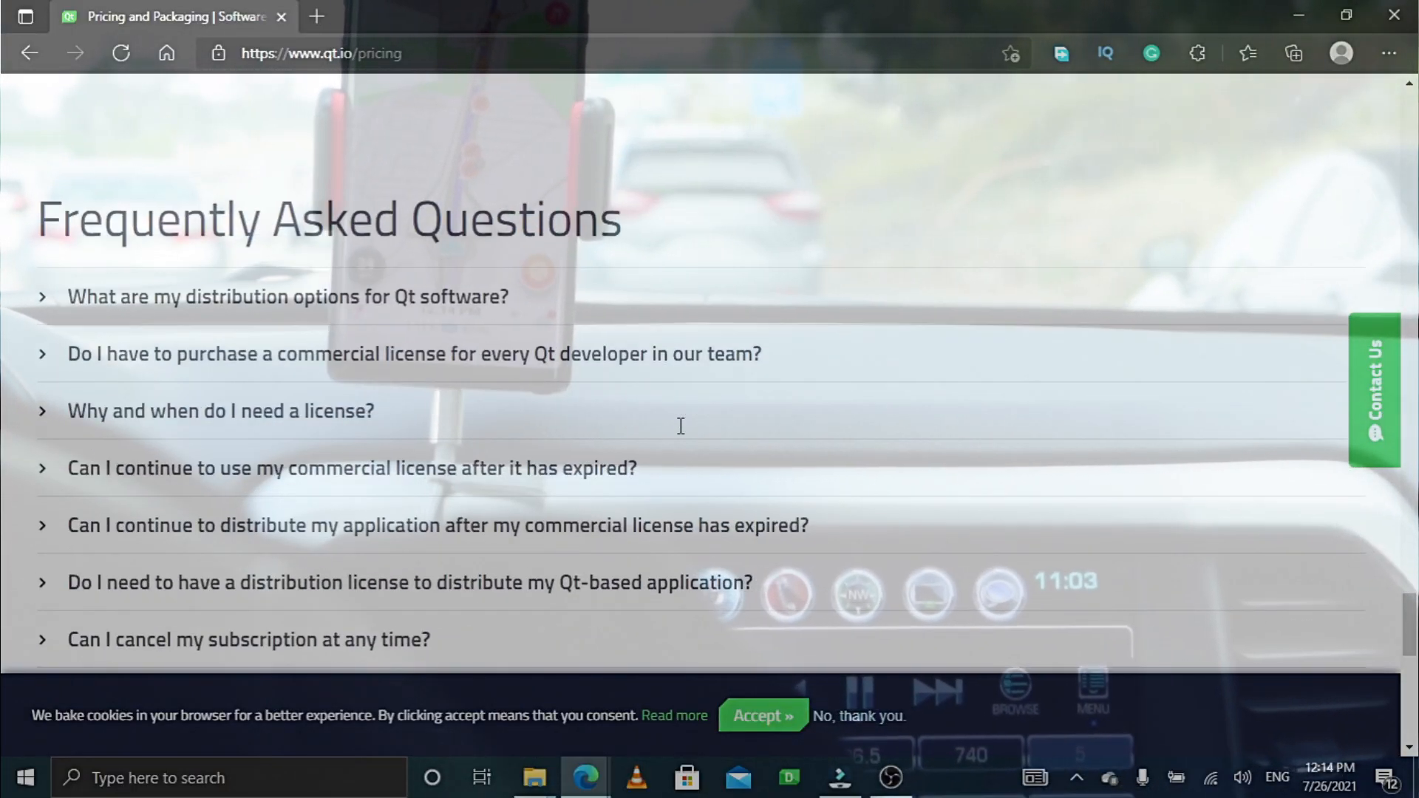
{"action": "scroll", "scroll_direction": "down", "scroll_amount": 3}
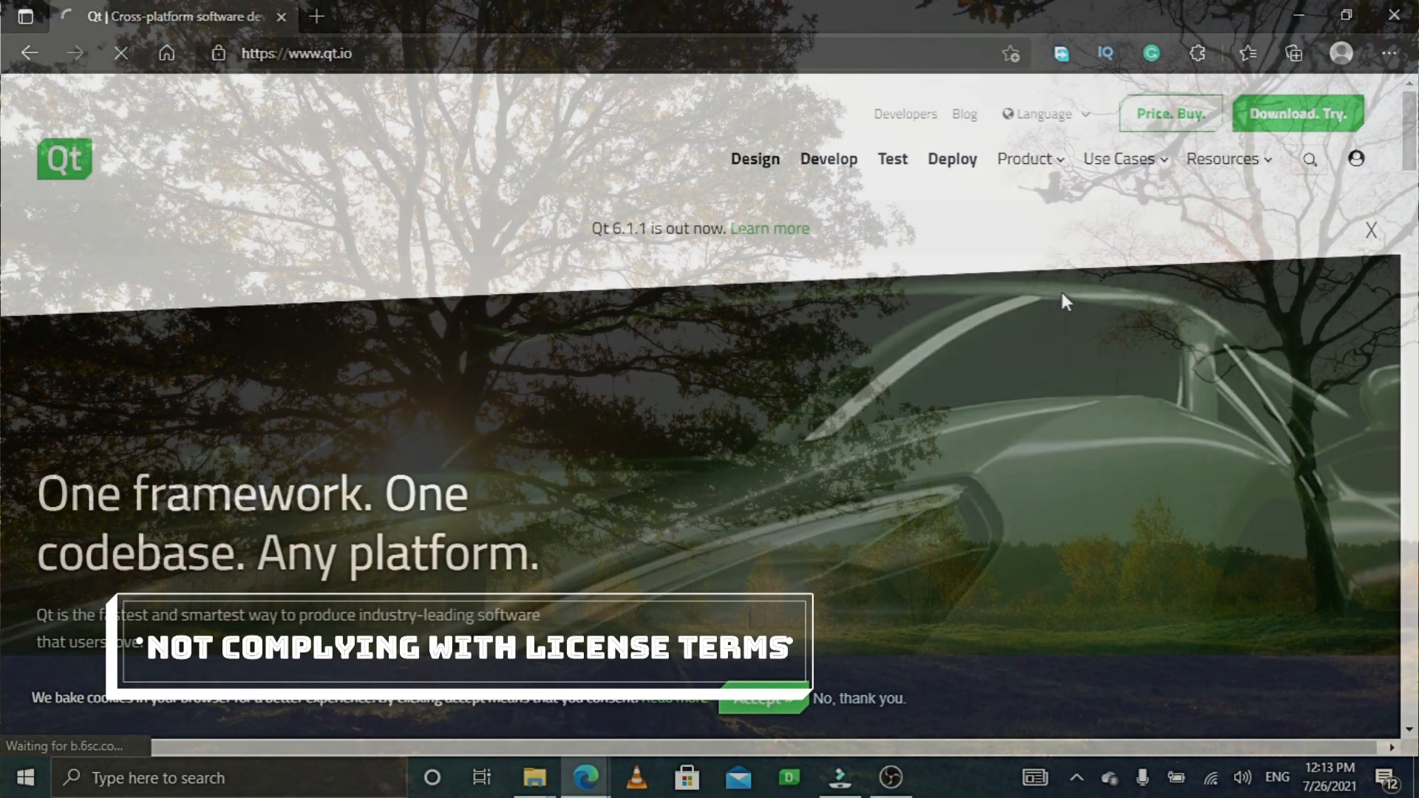
Step: Open Pricing and Packaging and scroll past the plans and package prices to Built with Qt stories
{"action": "left_click", "coordinate": [1169, 113]}
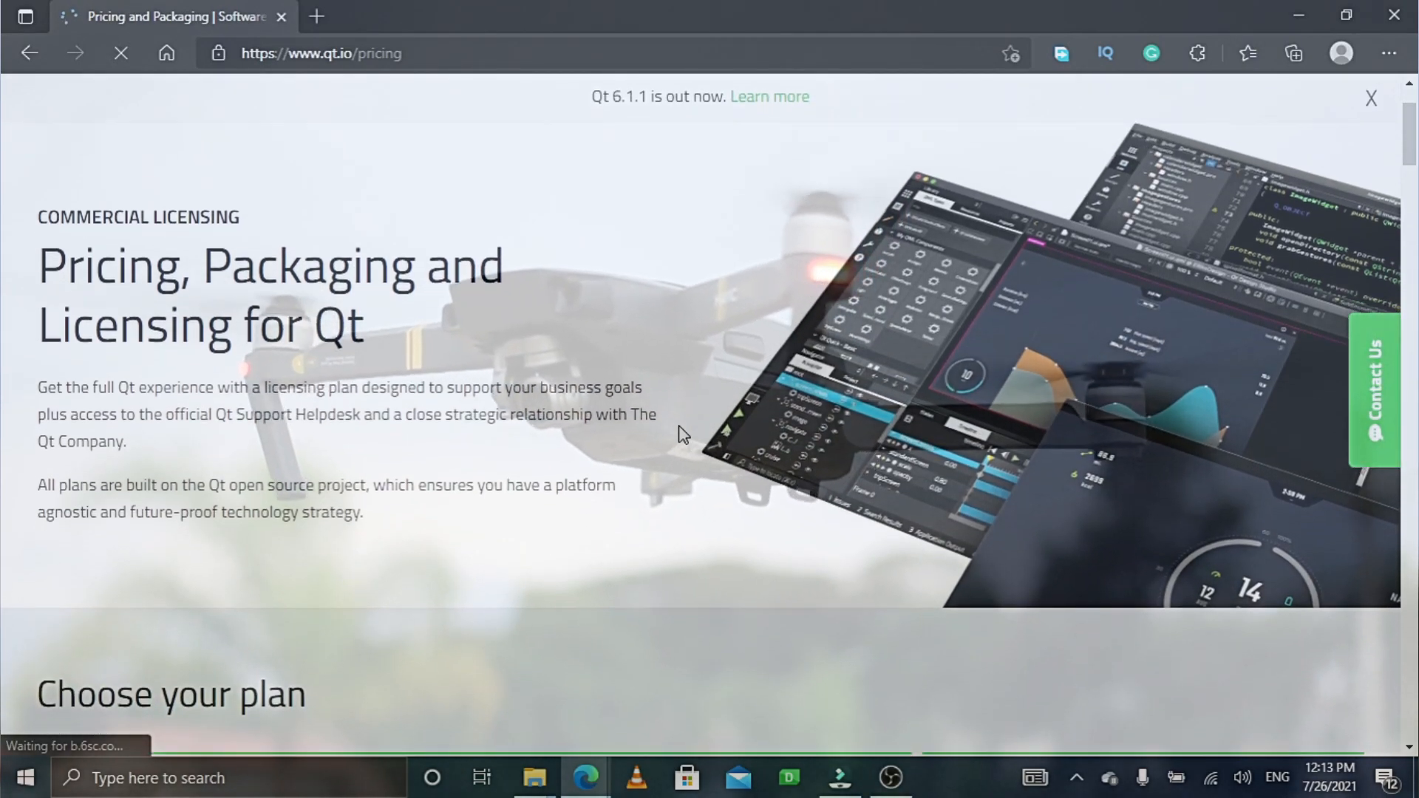
{"action": "scroll", "scroll_direction": "down", "scroll_amount": 3}
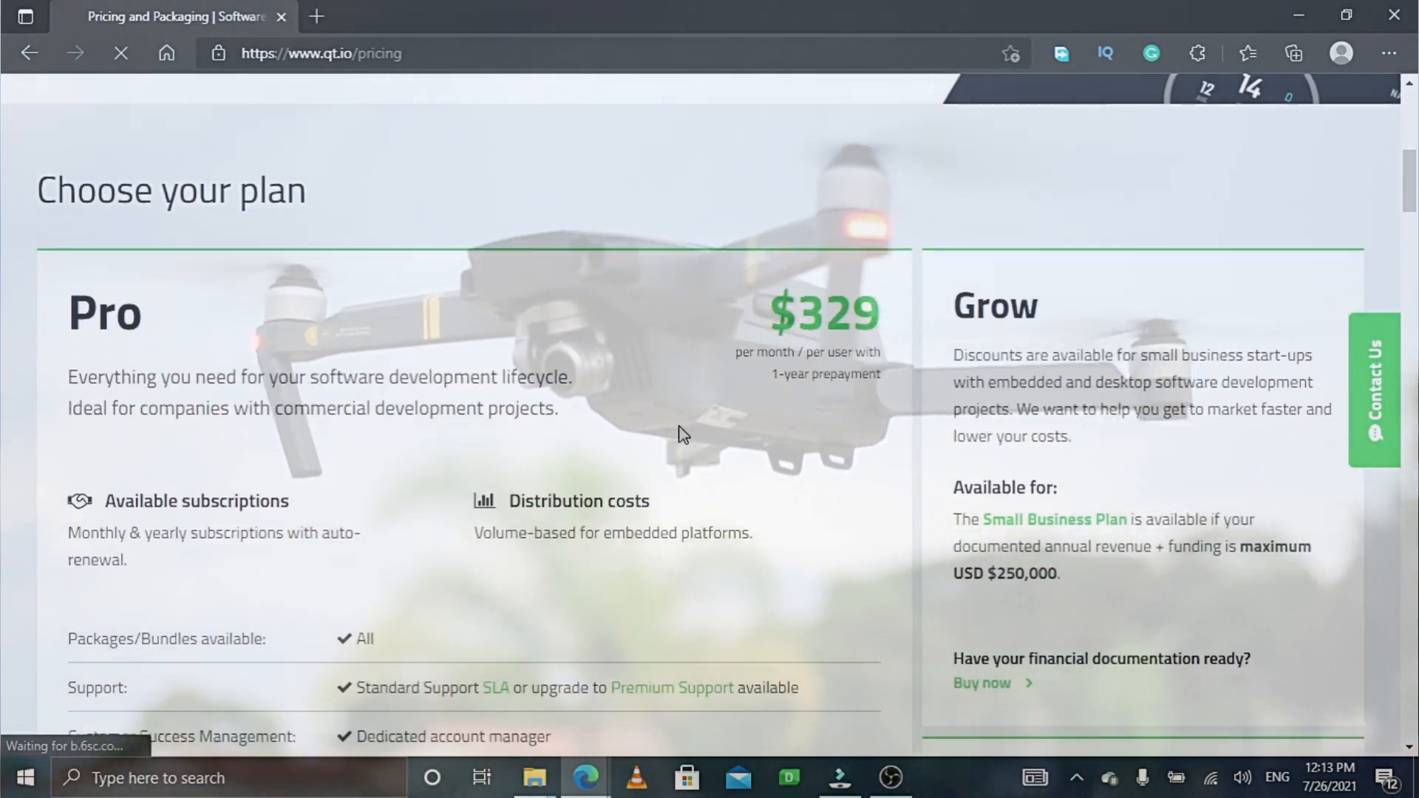
{"action": "scroll", "scroll_direction": "down", "scroll_amount": 3}
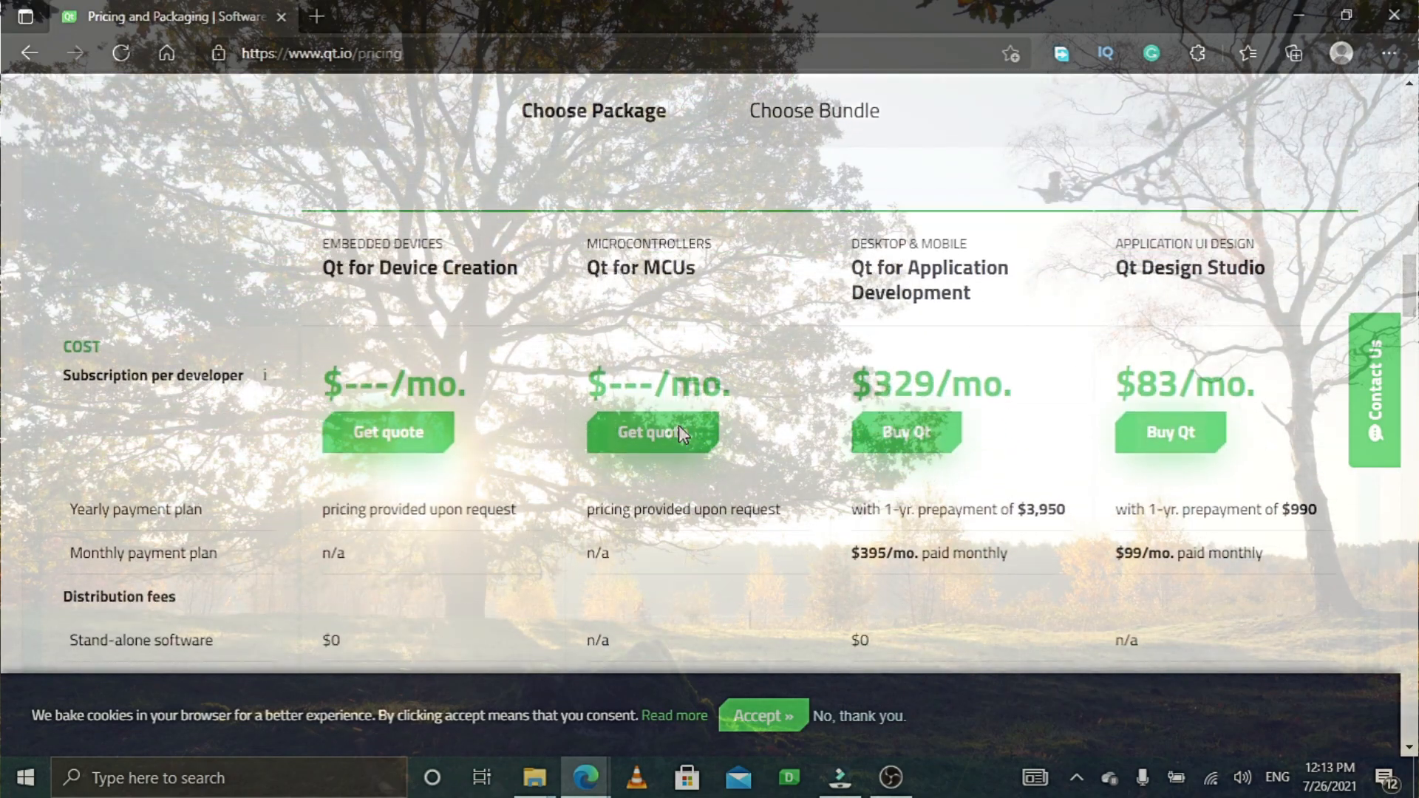
{"action": "scroll", "scroll_direction": "down", "scroll_amount": 3}
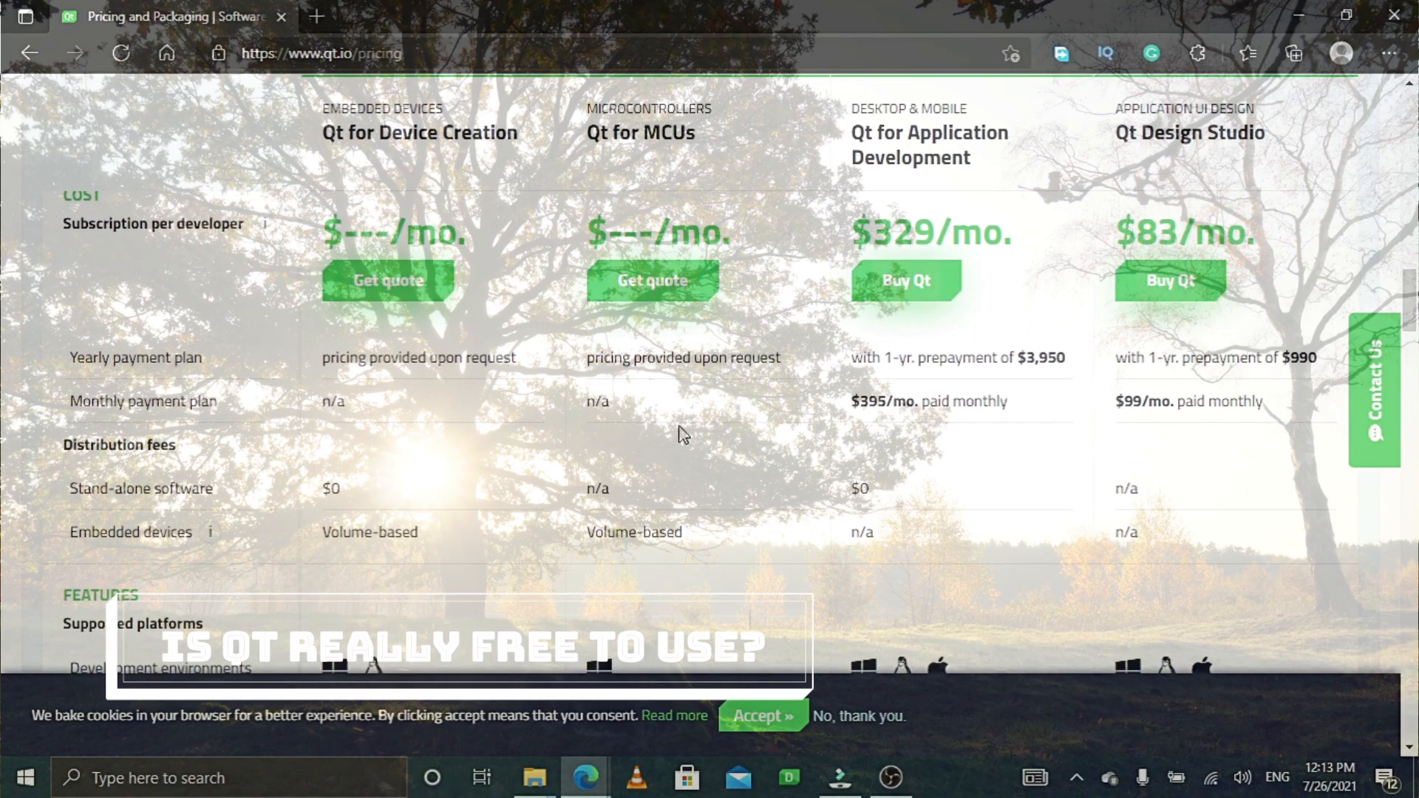
{"action": "scroll", "scroll_direction": "down", "scroll_amount": 3}
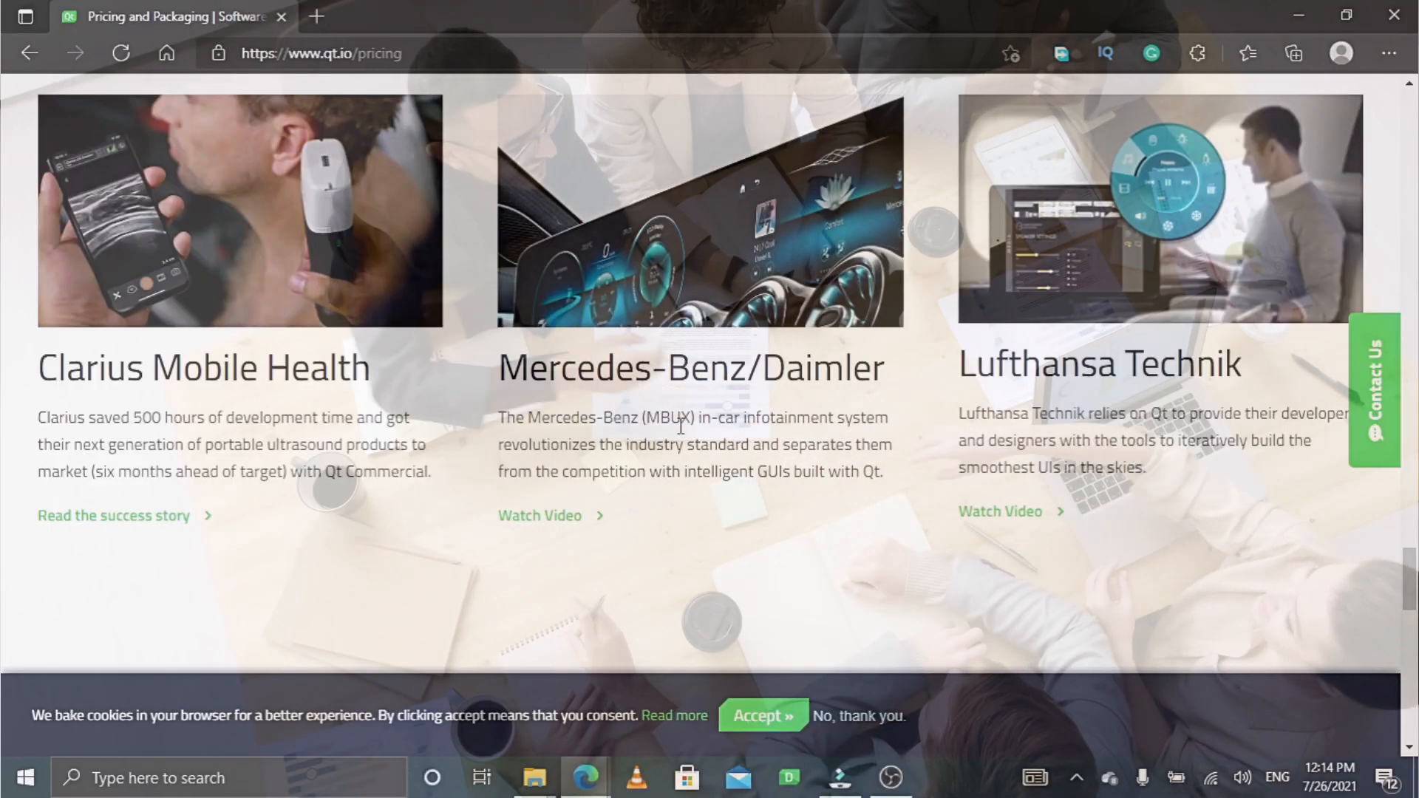
{"action": "scroll", "scroll_direction": "down", "scroll_amount": 3}
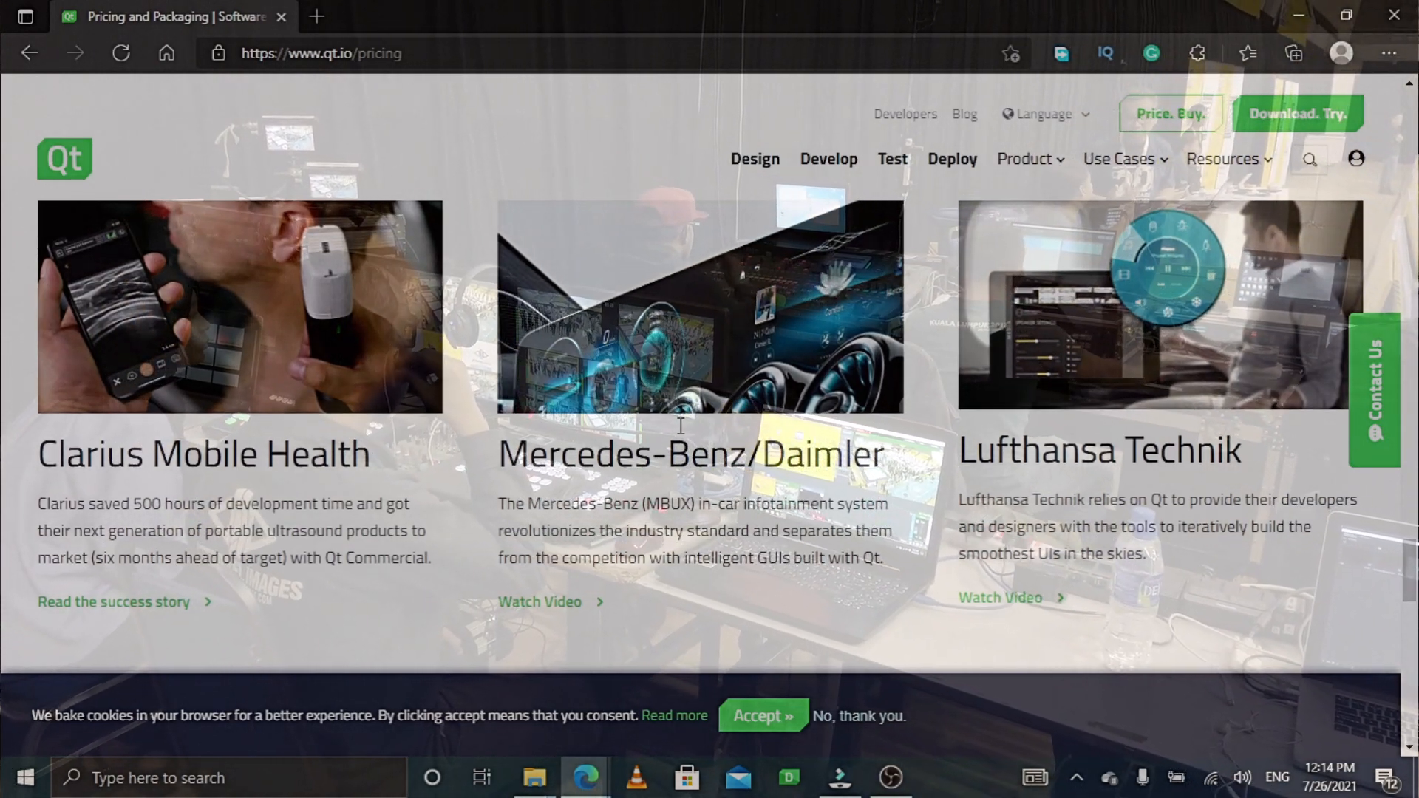
{"action": "scroll", "scroll_direction": "down", "scroll_amount": 3}
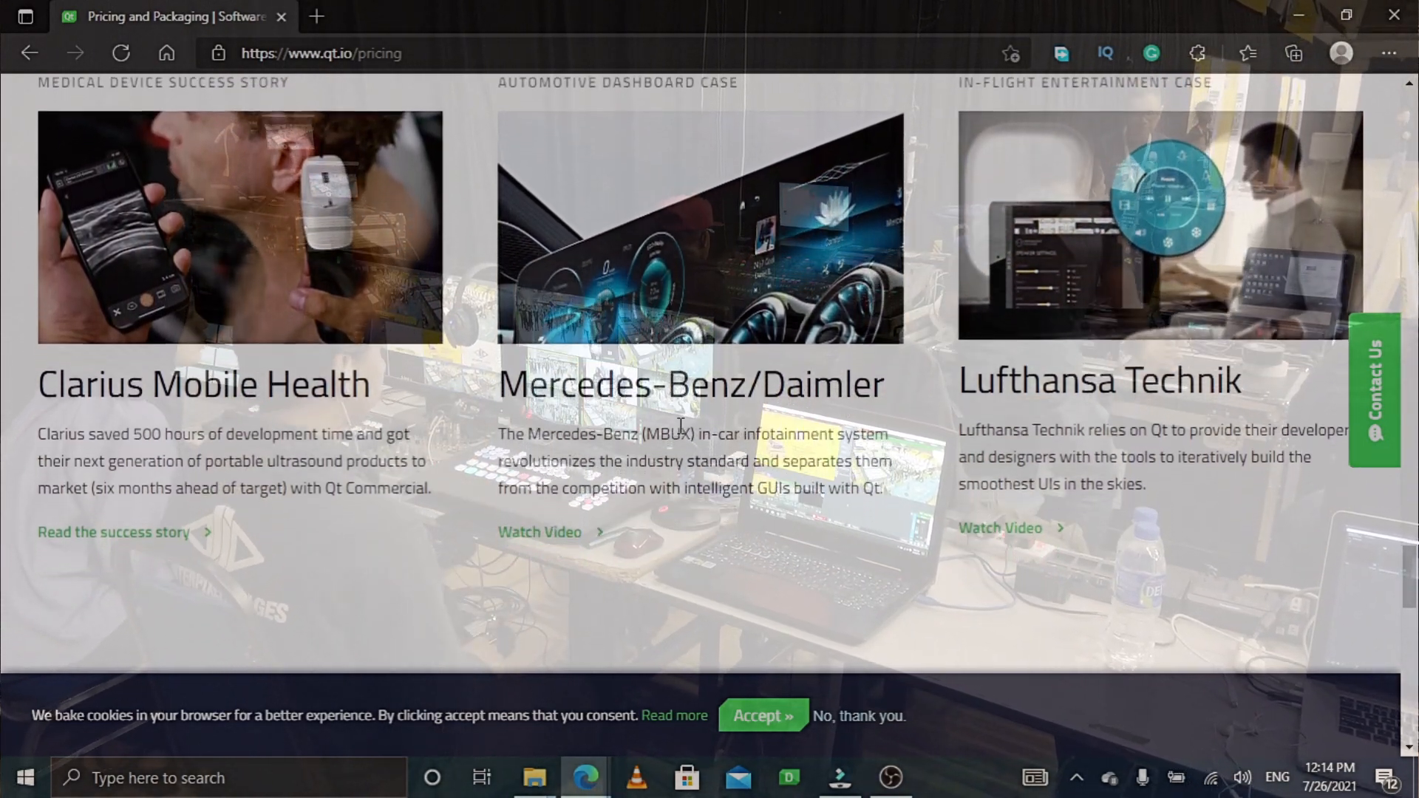